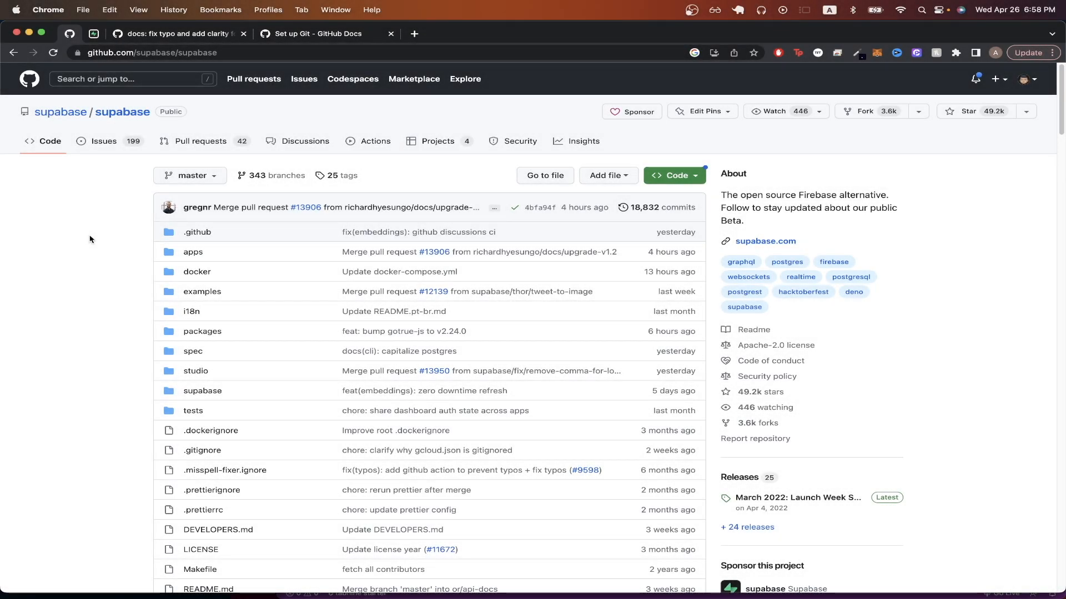
- Switch to the merged typo-fix pull request and read through its conversation
click(179, 33)
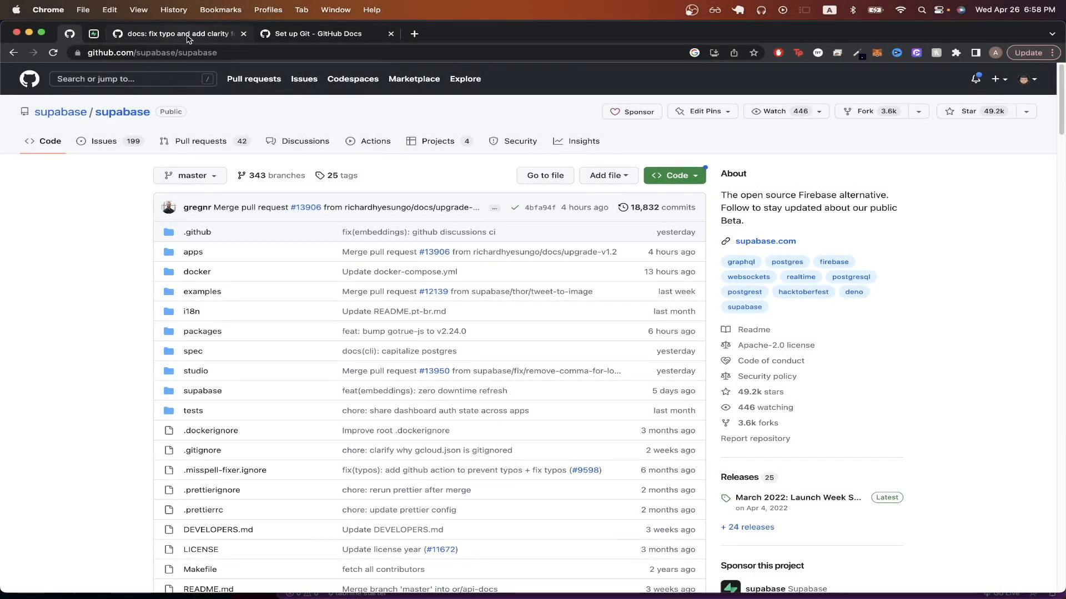
click(179, 33)
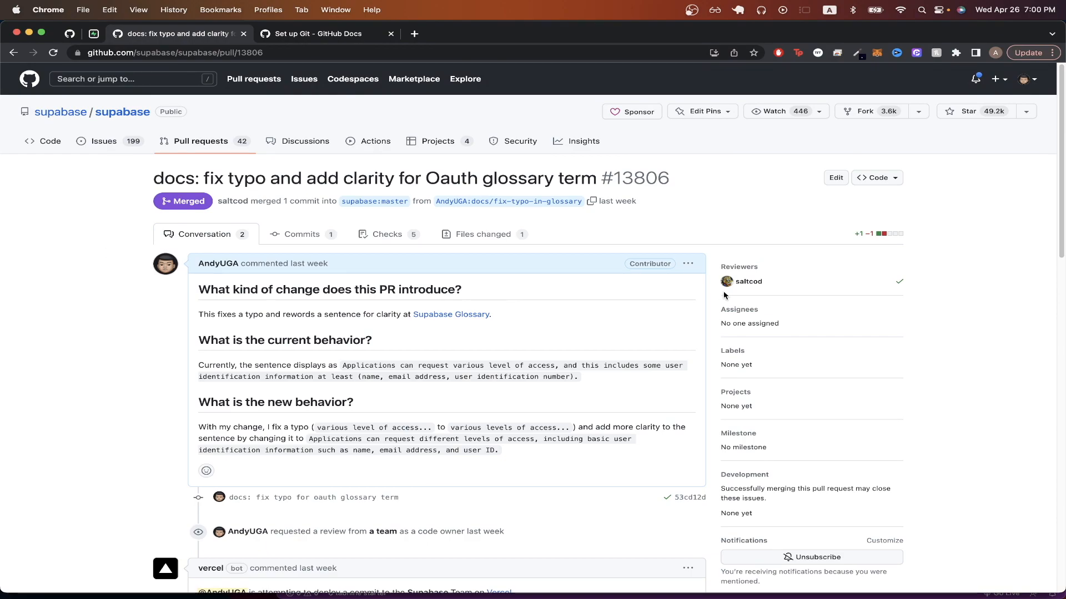
scroll(down, 3)
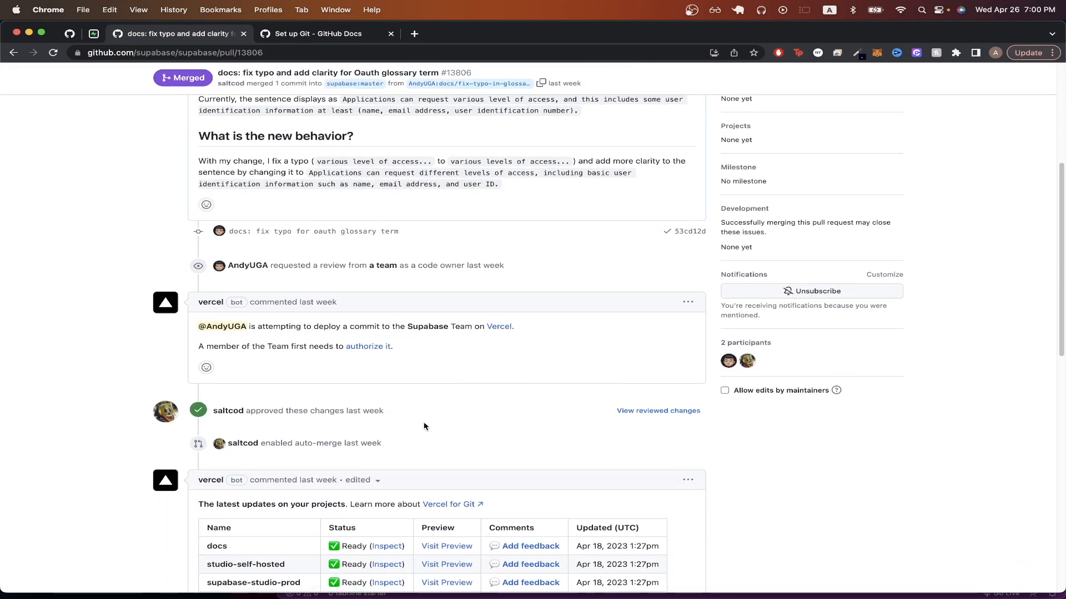
mouse_move(409, 443)
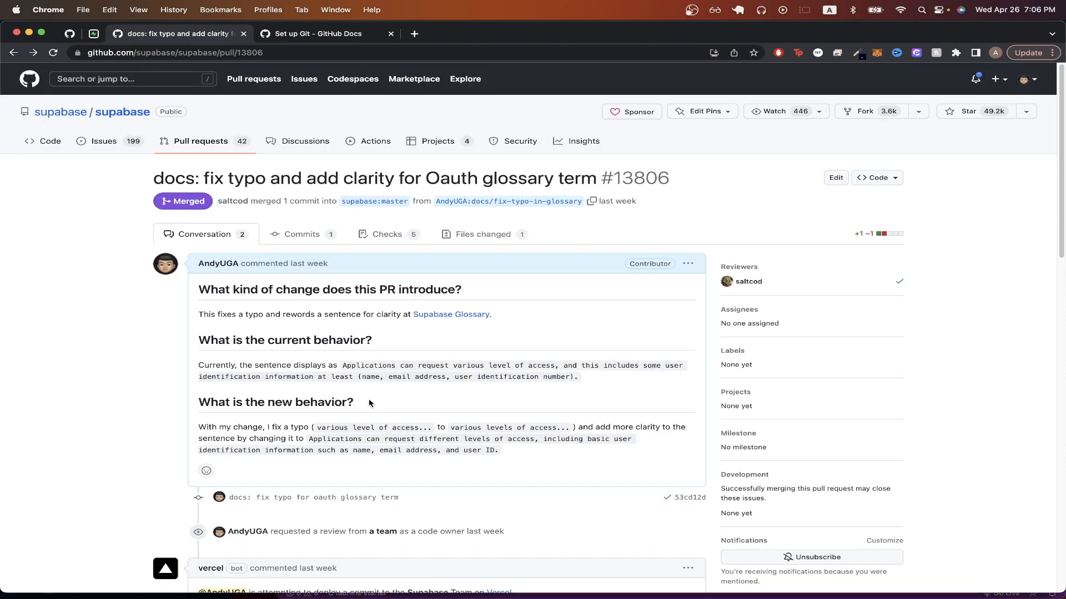
- Return to the supabase repository home page and read the README down to its Documentation links
click(123, 111)
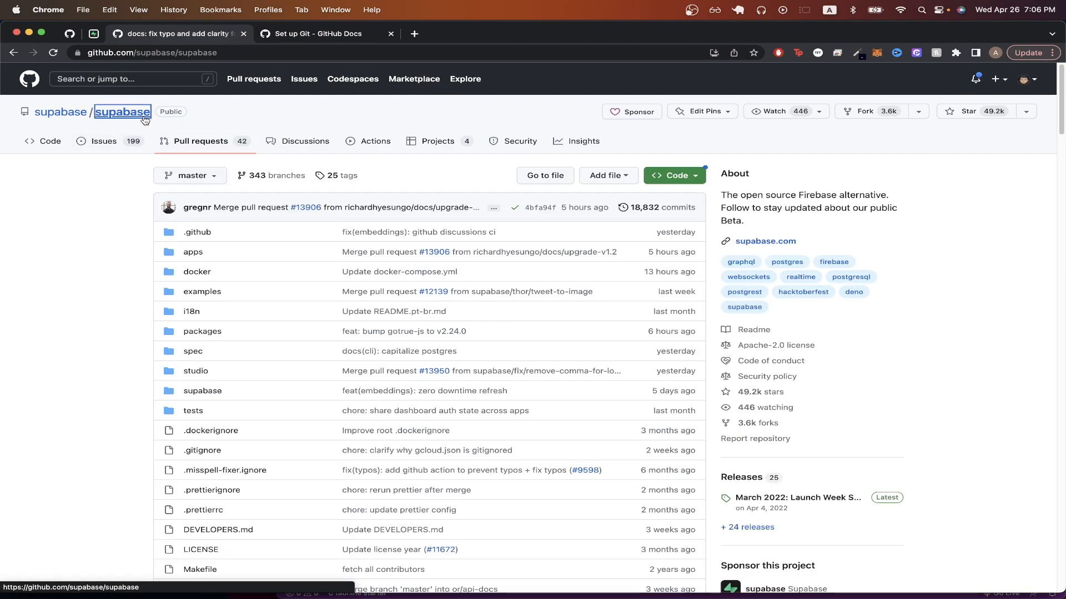
scroll(down, 3)
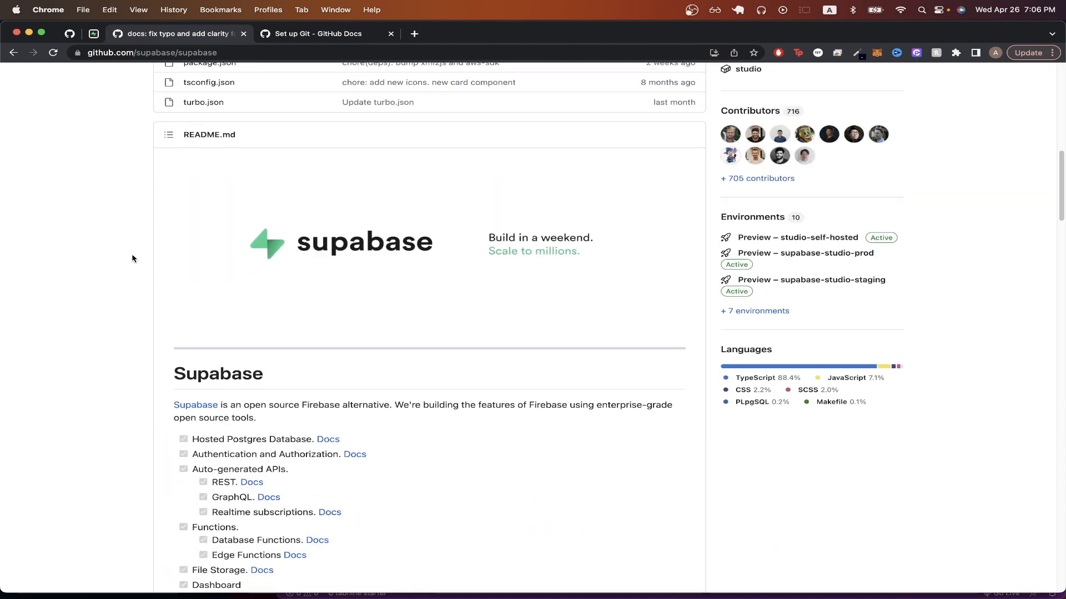
scroll(down, 3)
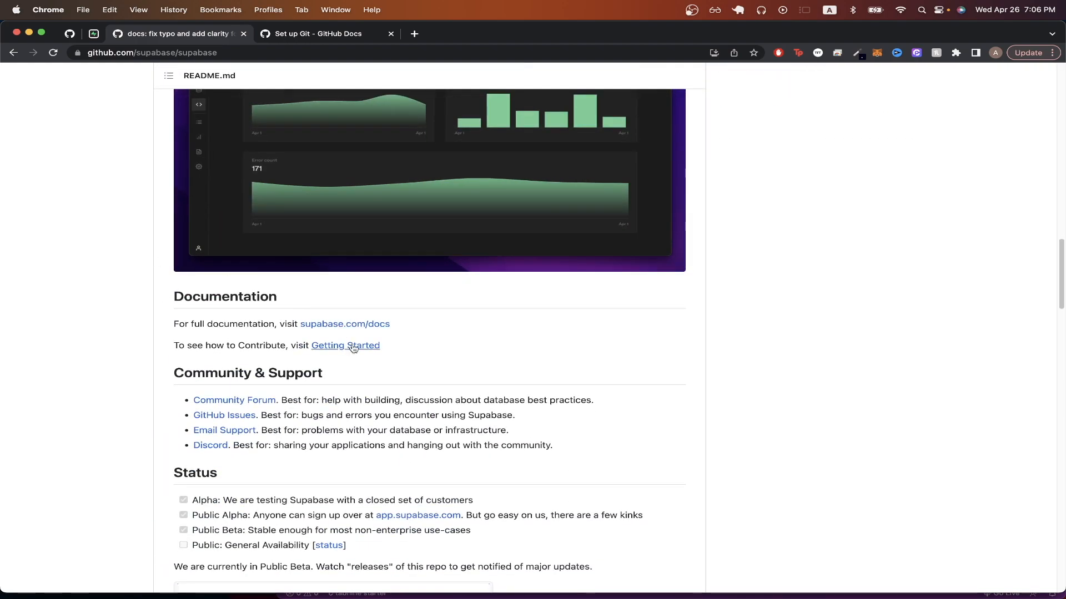
mouse_move(313, 358)
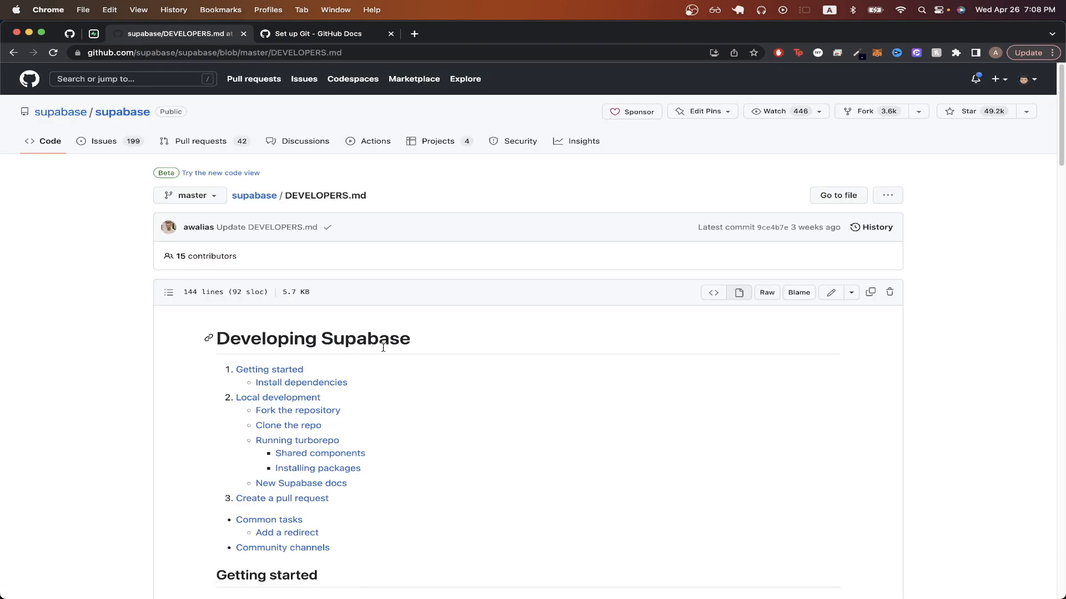
mouse_move(419, 340)
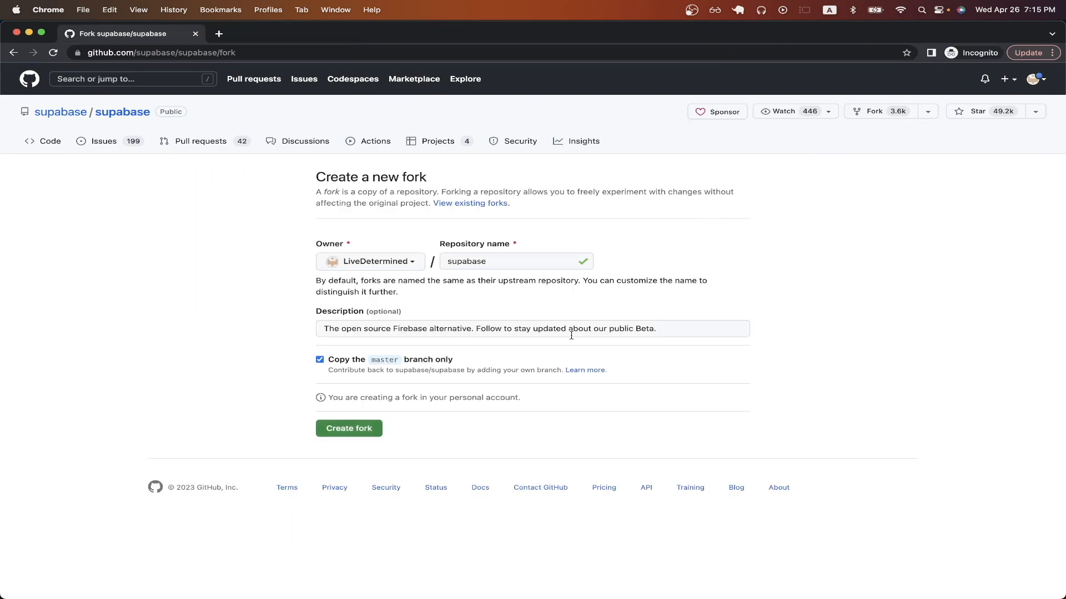
- Create the fork of supabase/supabase and copy its HTTPS clone URL from the Code menu
click(348, 428)
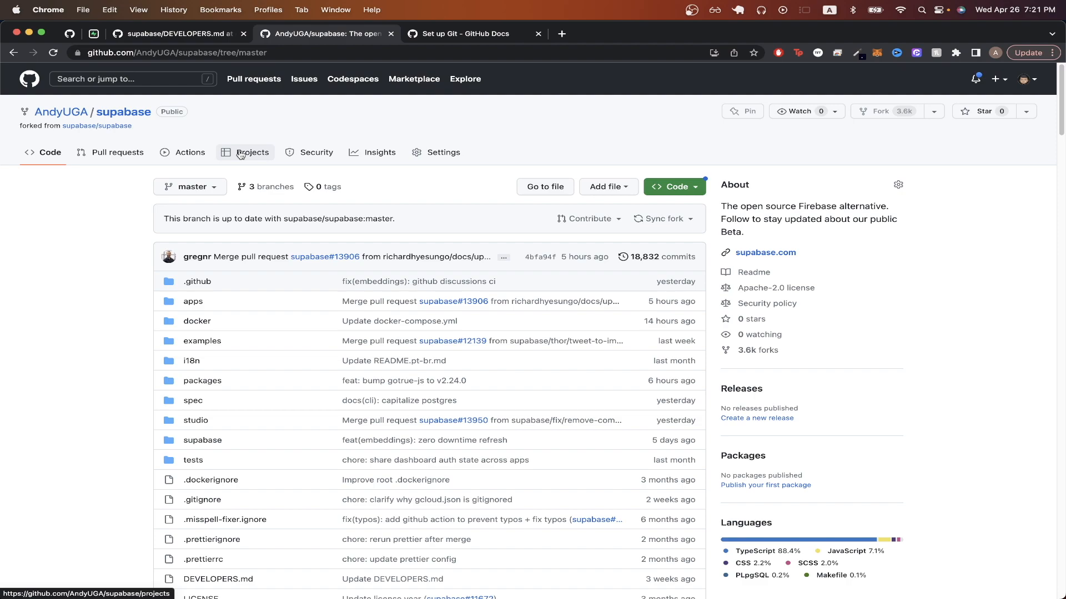
click(673, 186)
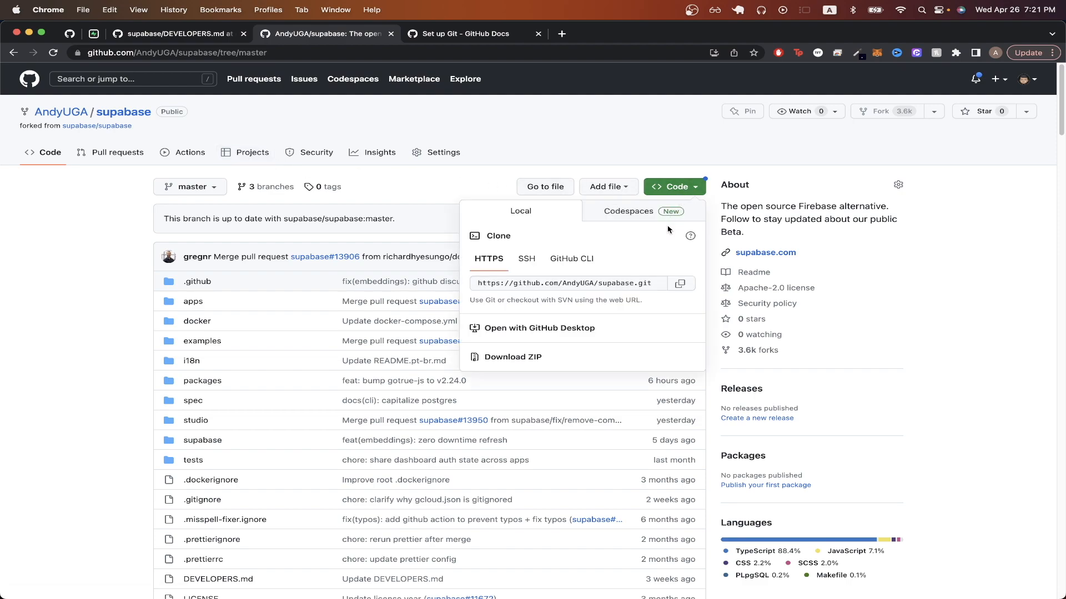
click(680, 283)
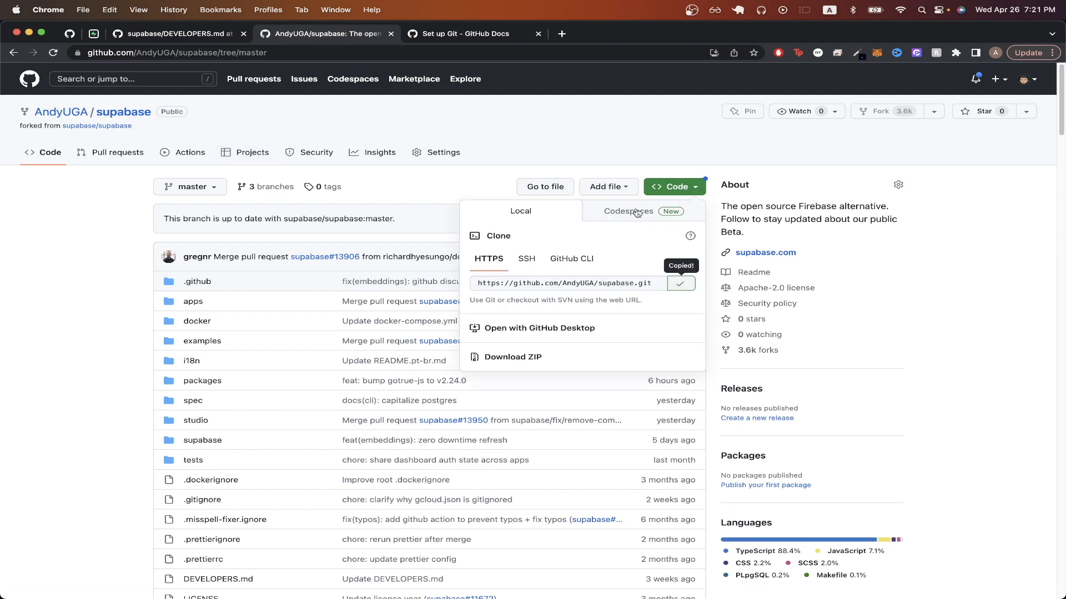
click(589, 140)
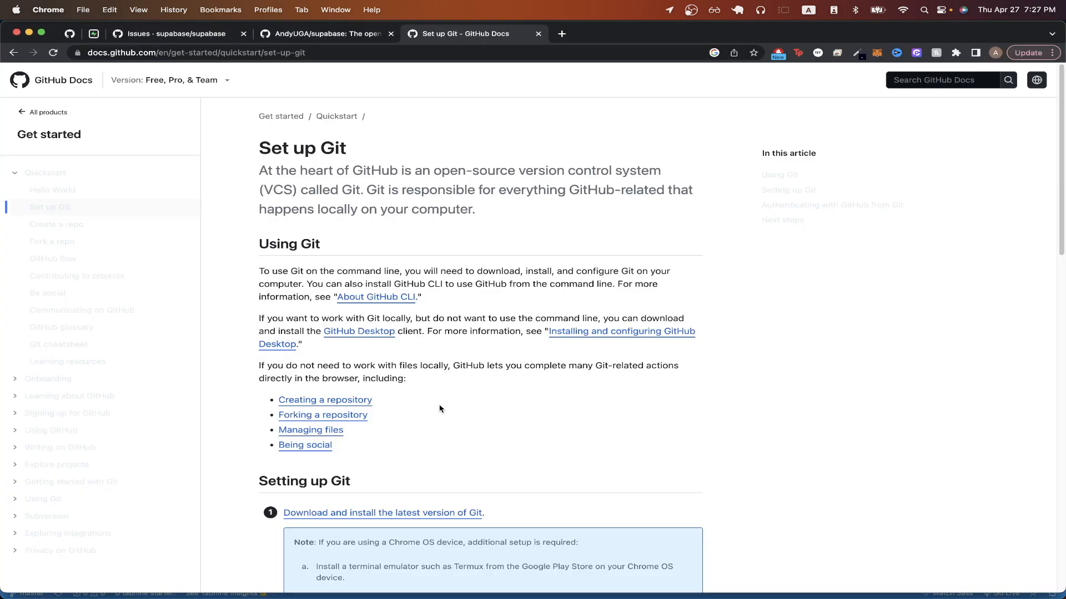
mouse_move(465, 97)
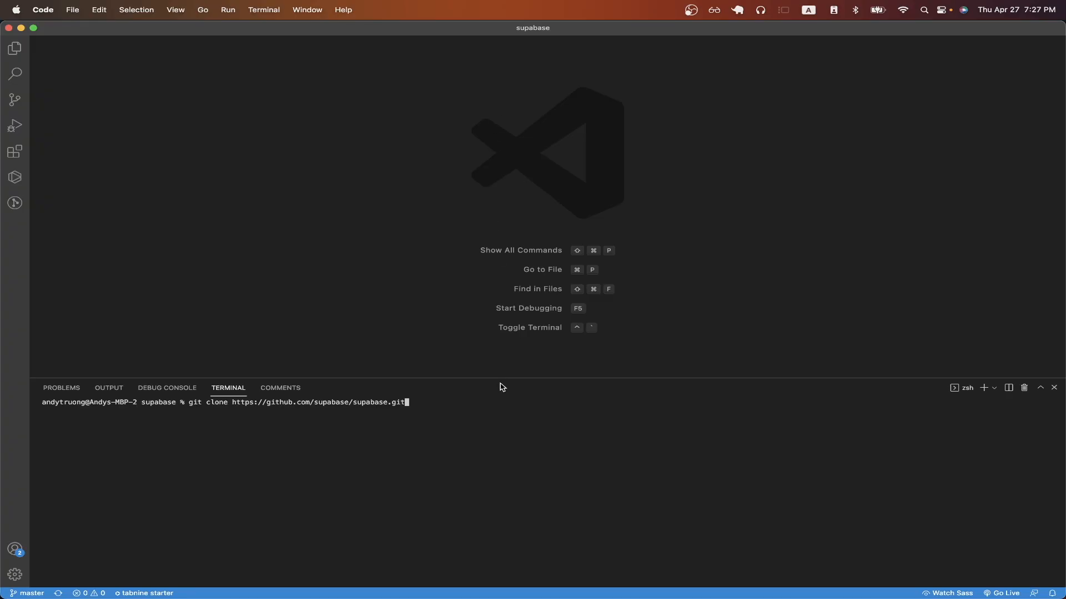
mouse_move(513, 407)
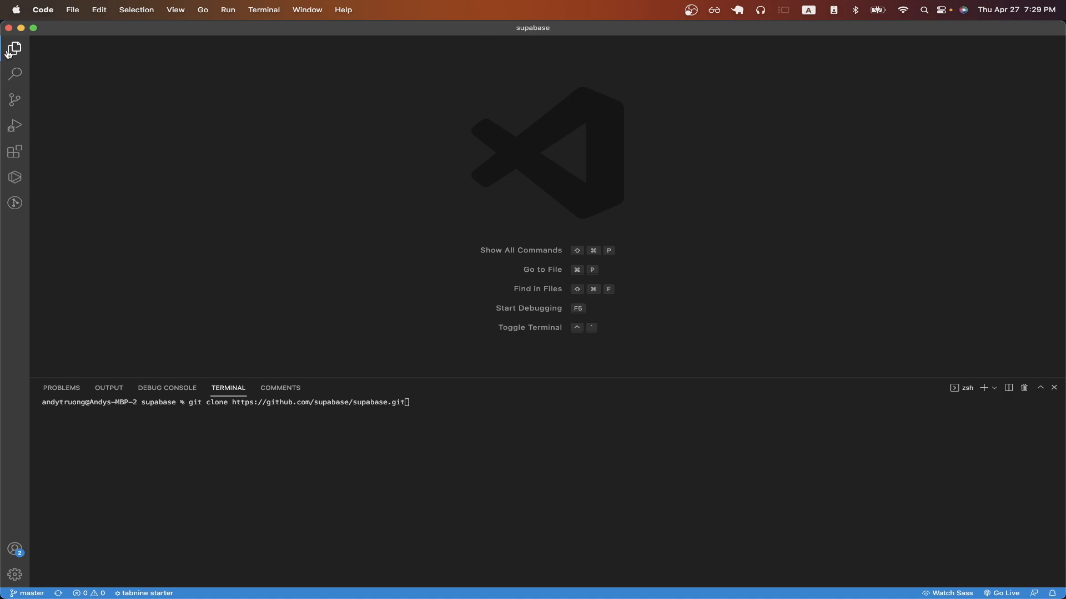
- Show the project's file tree in the VS Code Explorer
click(14, 49)
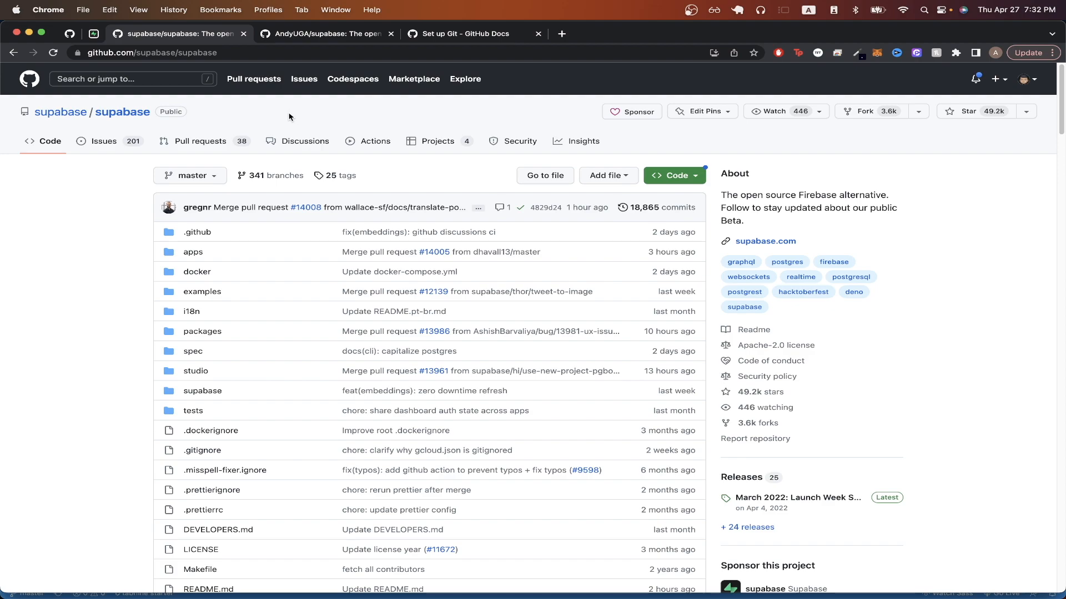
- List the supabase repository's open issues filtered to the good first issue label
click(103, 140)
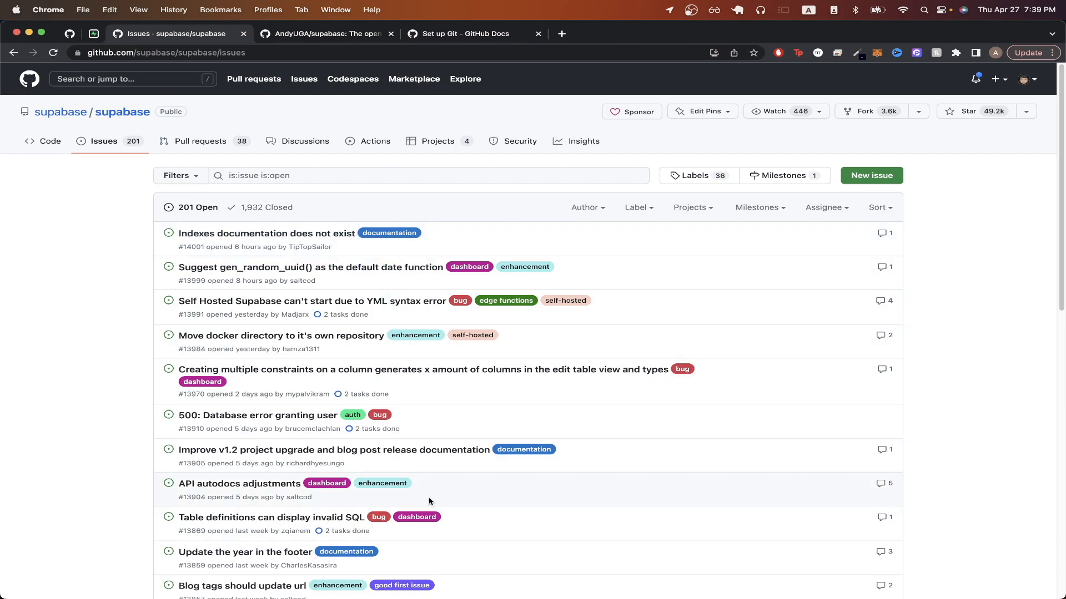
mouse_move(402, 585)
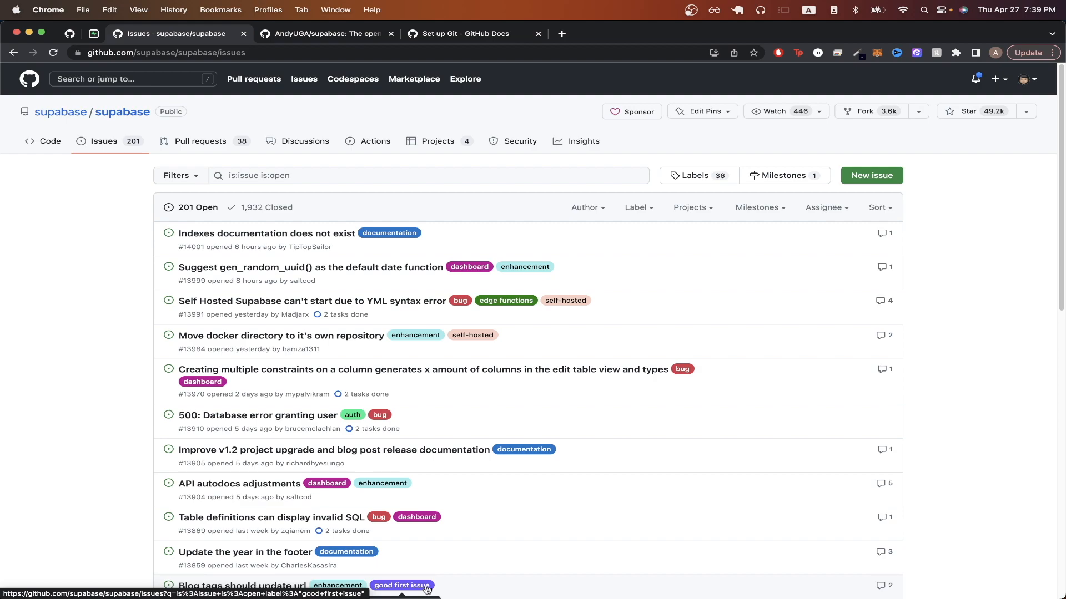
click(401, 585)
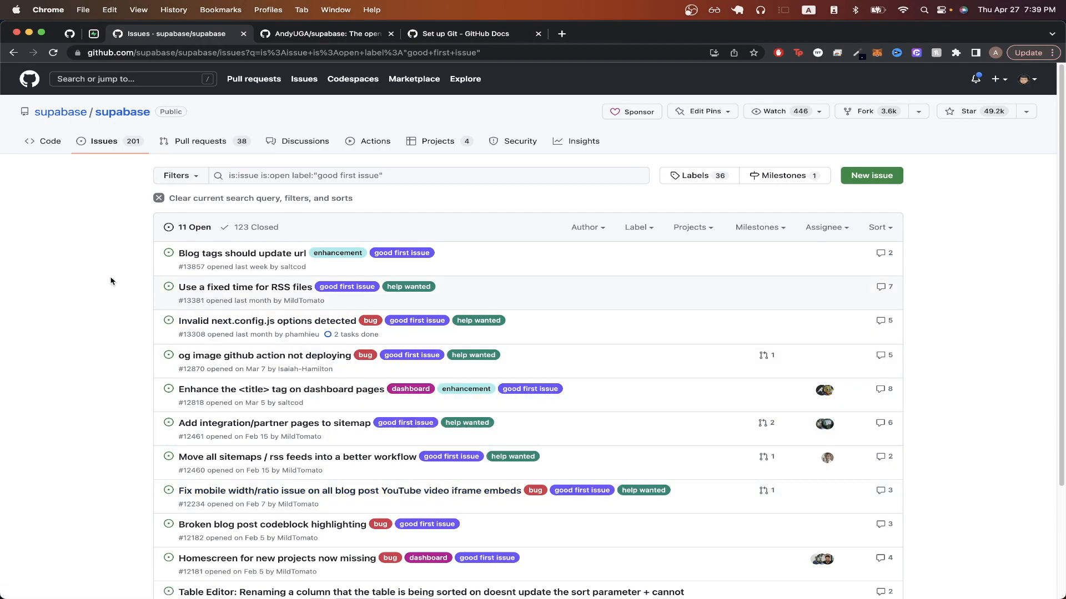
mouse_move(133, 287)
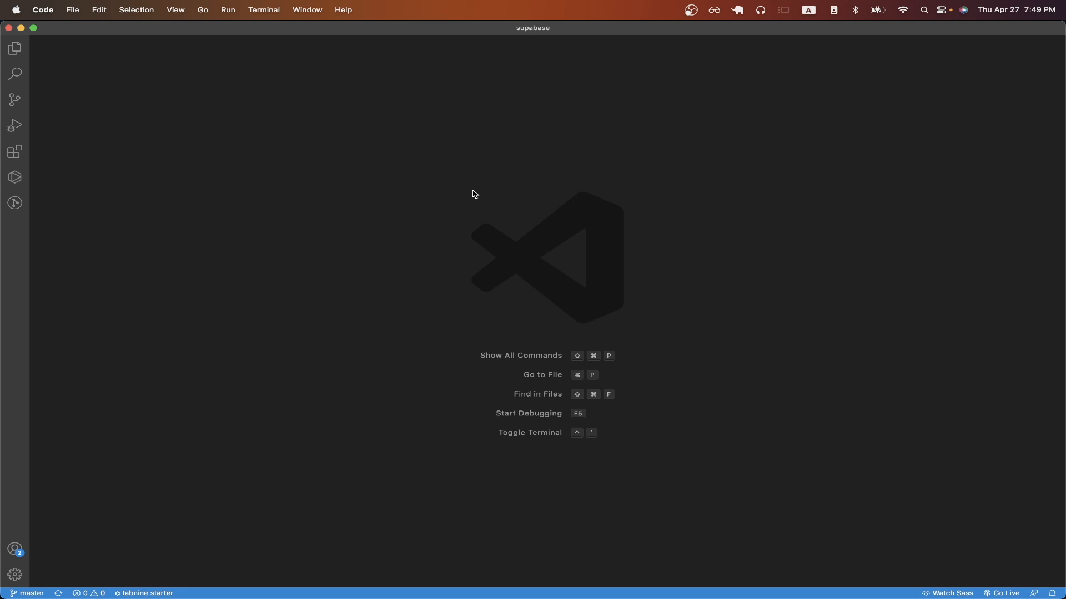
mouse_move(440, 198)
text(nitialize a Nuxt 3 ap)
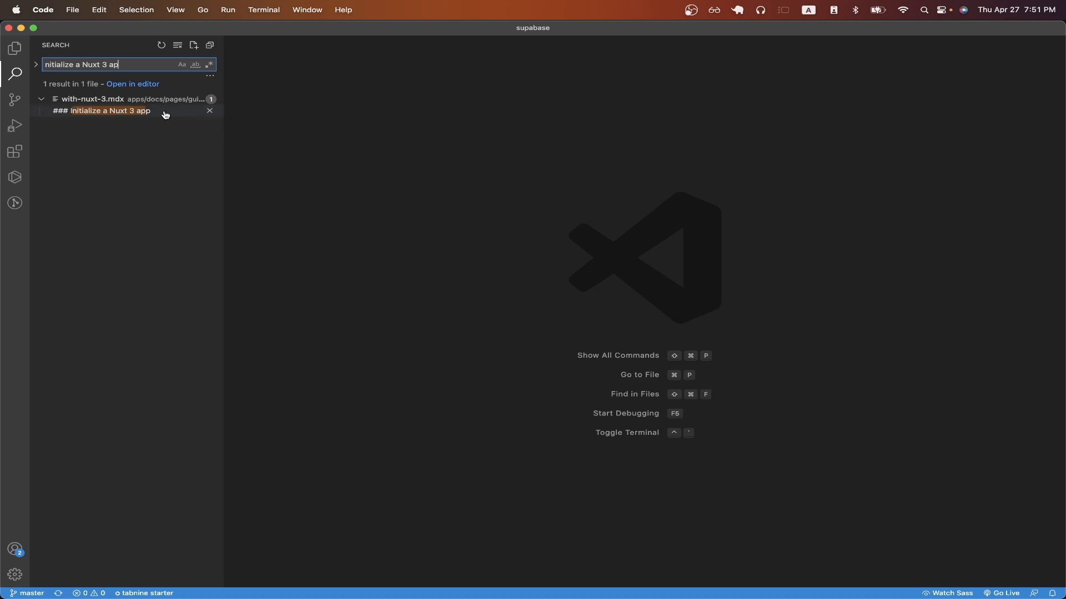
click(108, 110)
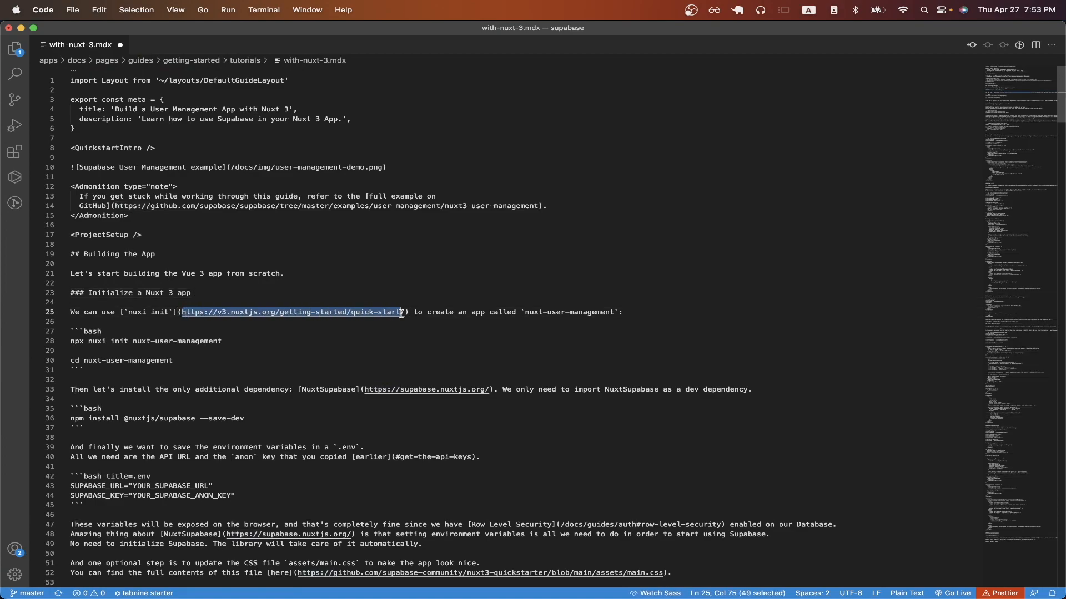
text(https://nuxt.com/docs/getting-started/installation)
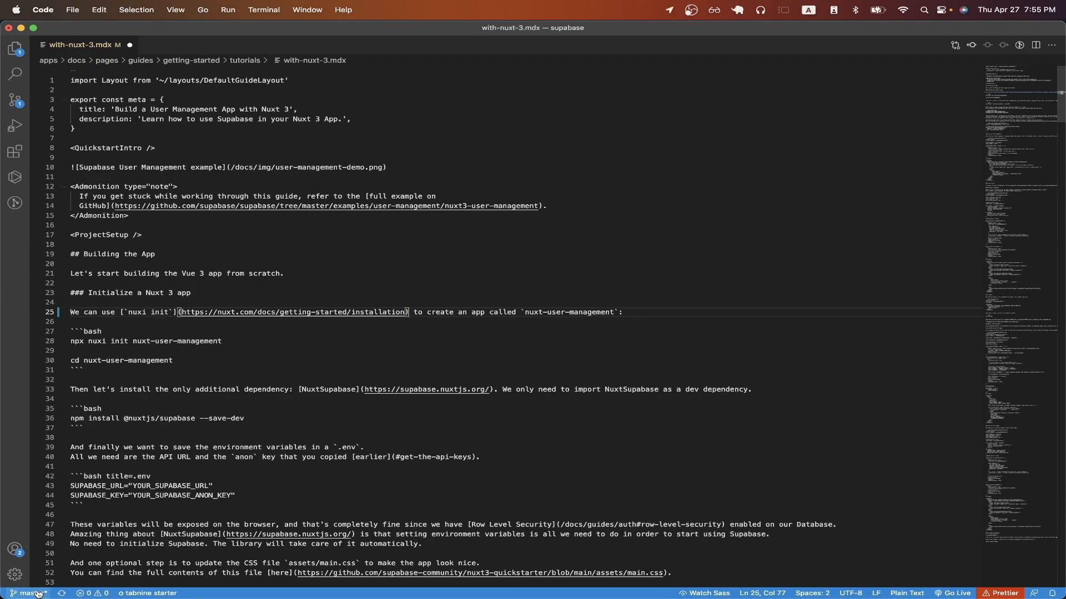
- Create and check out a new branch named docs/fix-nuxt-link from the status bar
click(30, 593)
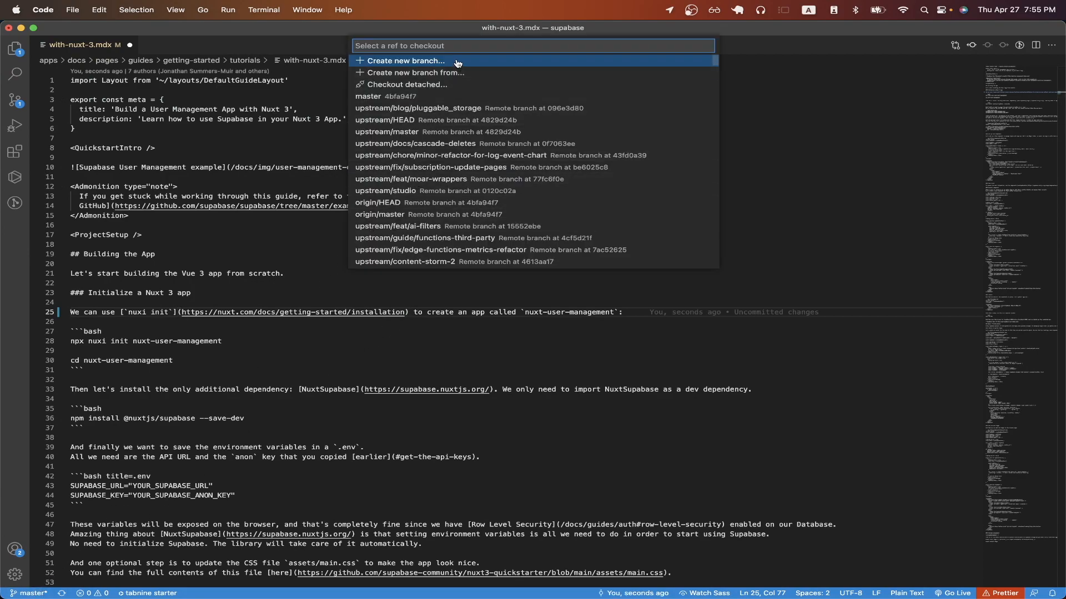
click(404, 60)
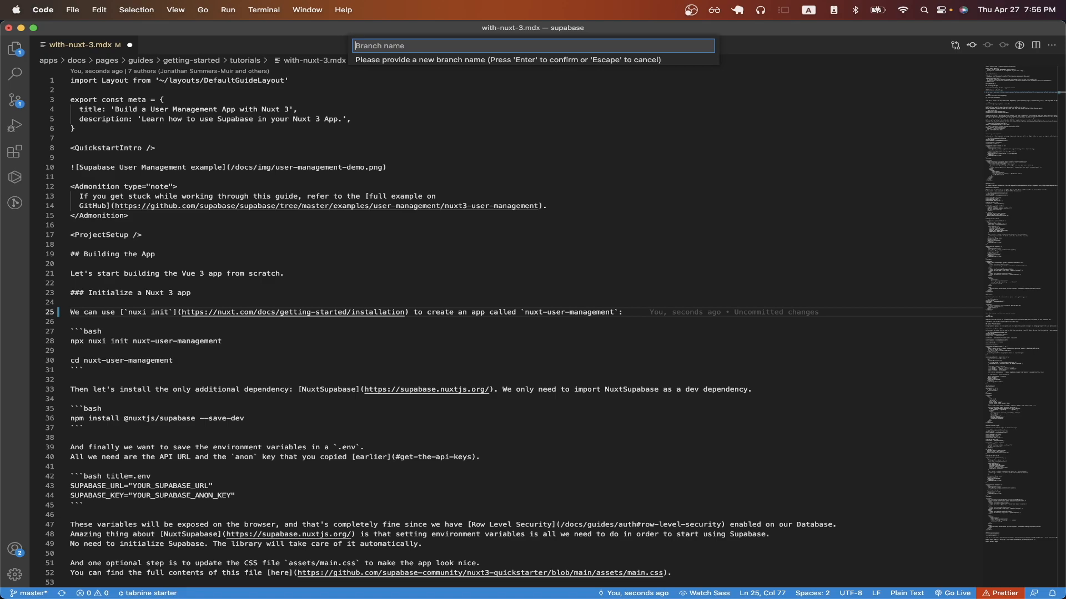
text(docs/fix-nuxt-link)
text(g)
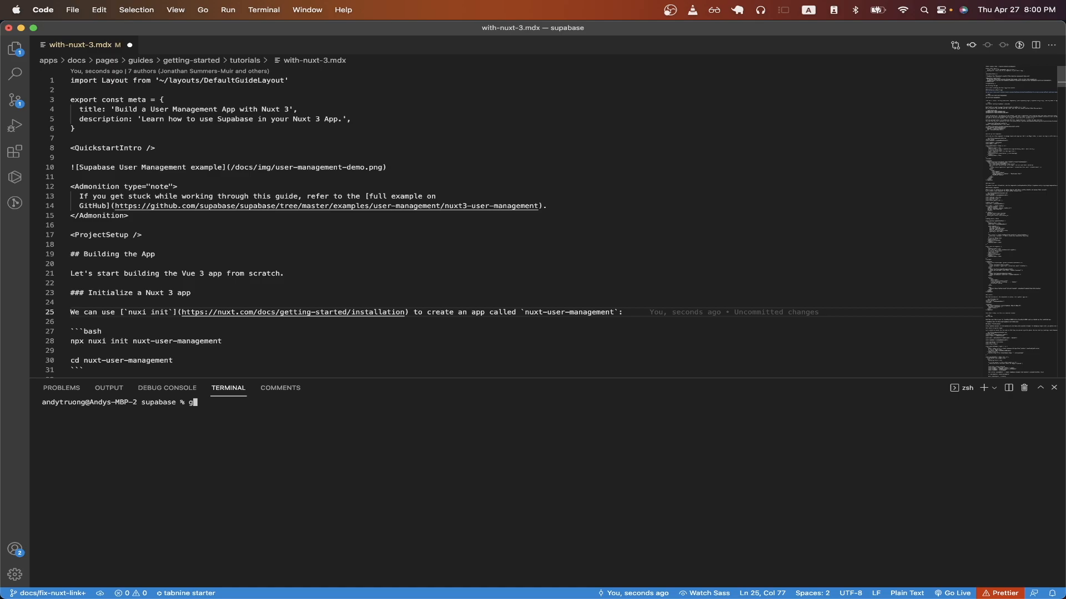
- Stage the change, commit it as "(docs): fix broken link" and push docs/fix-nuxt-link upstream to origin
text(it add *)
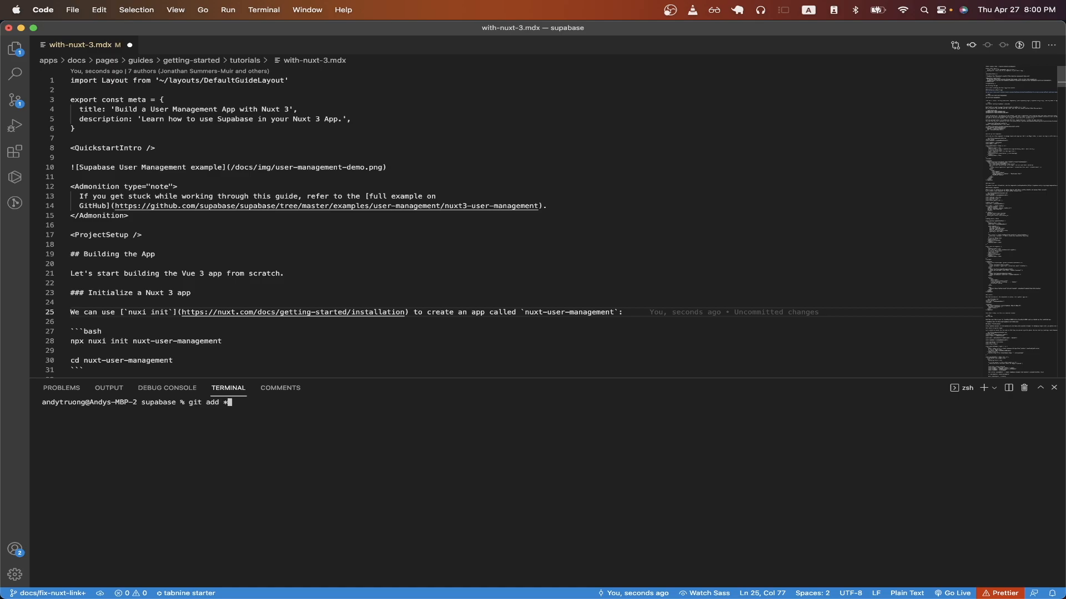
text(git commit -m "(docs): fix broken link")
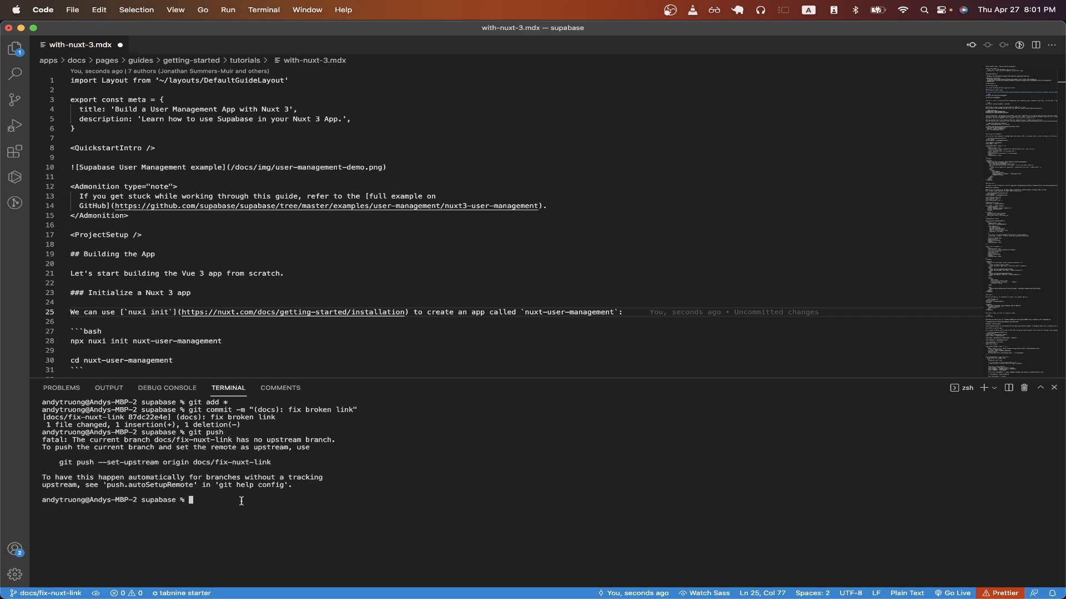
text(git push --set-upstream origin docs/fix-nuxt-link)
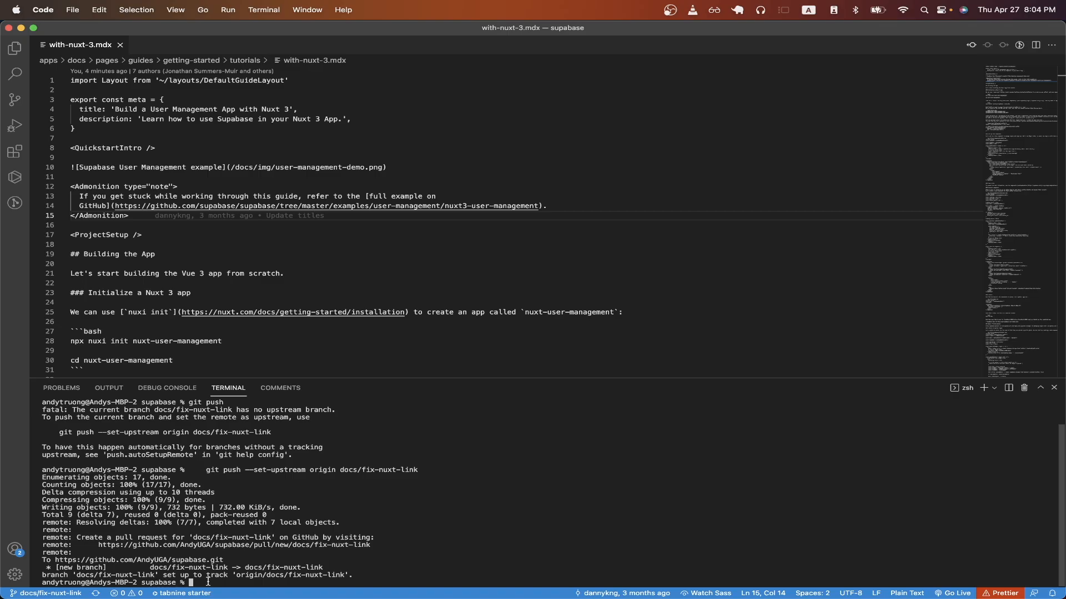
click(472, 33)
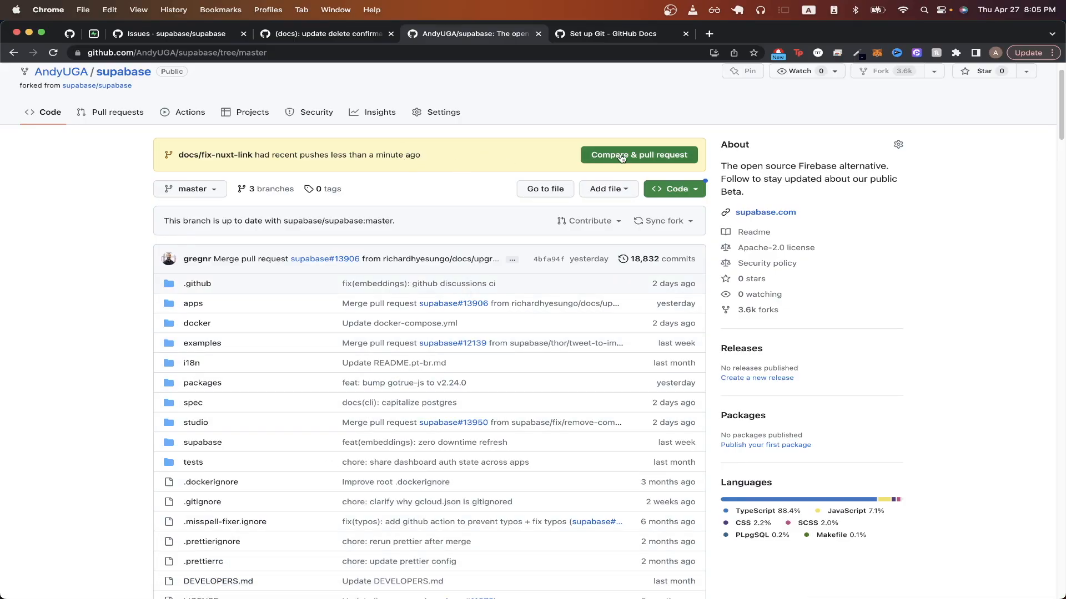
- Start a pull request from docs/fix-nuxt-link into supabase/supabase and submit it
click(638, 154)
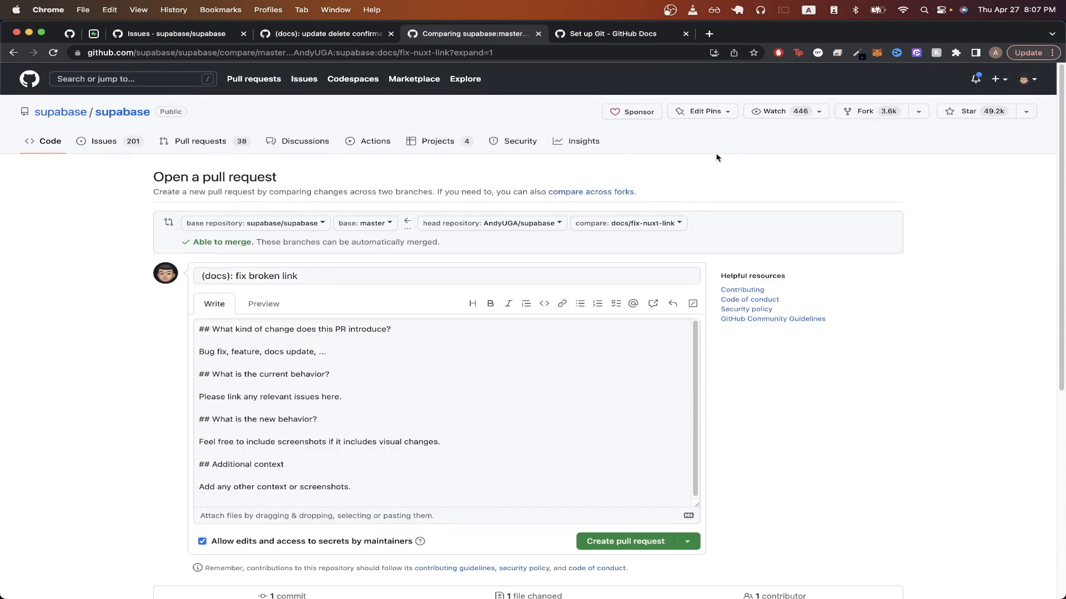
mouse_move(605, 360)
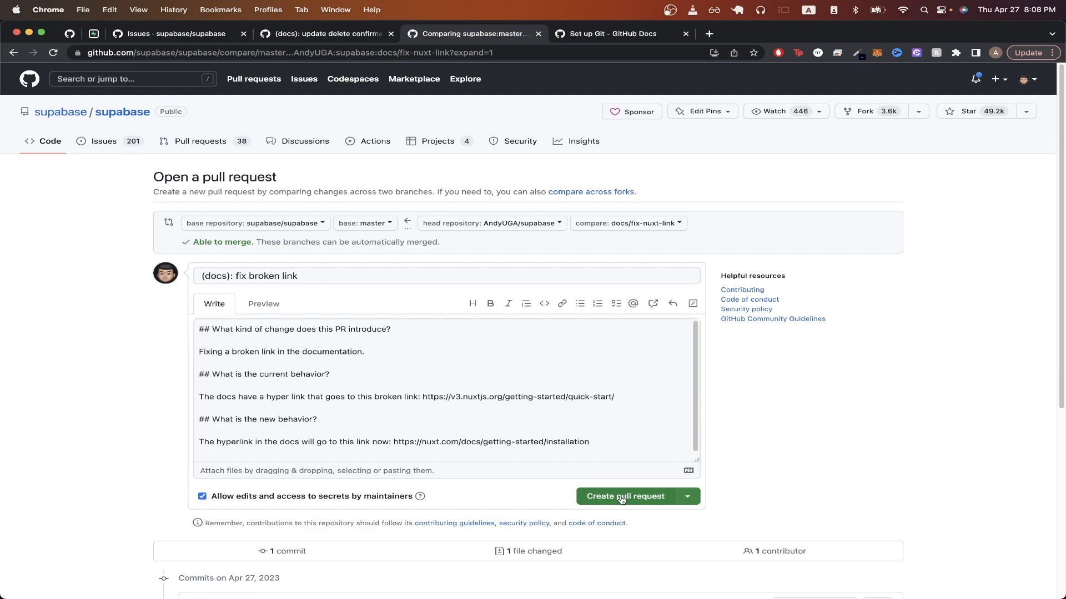
click(625, 496)
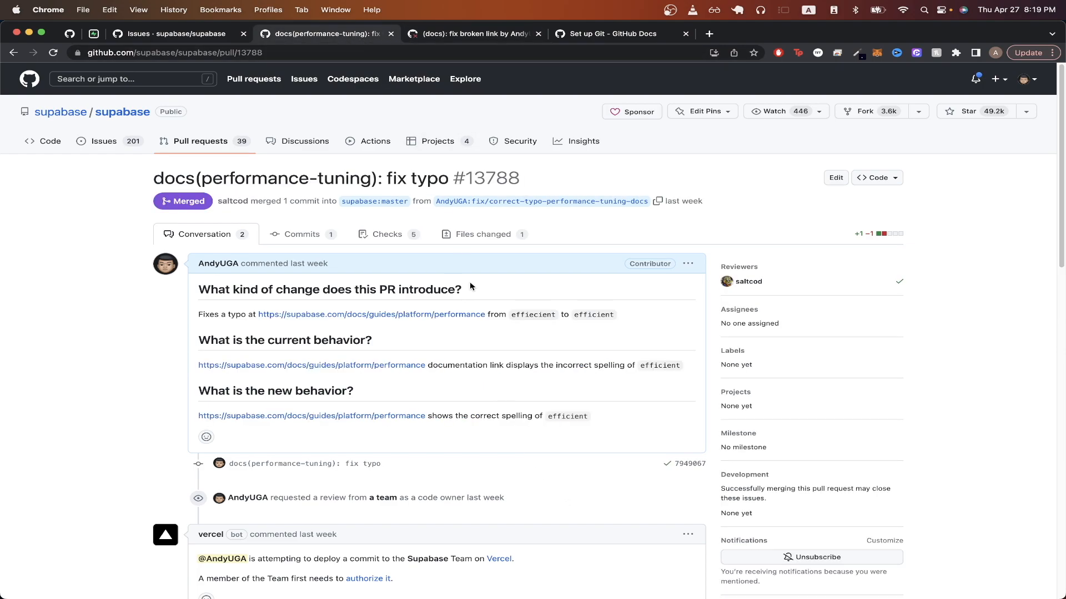
scroll(down, 3)
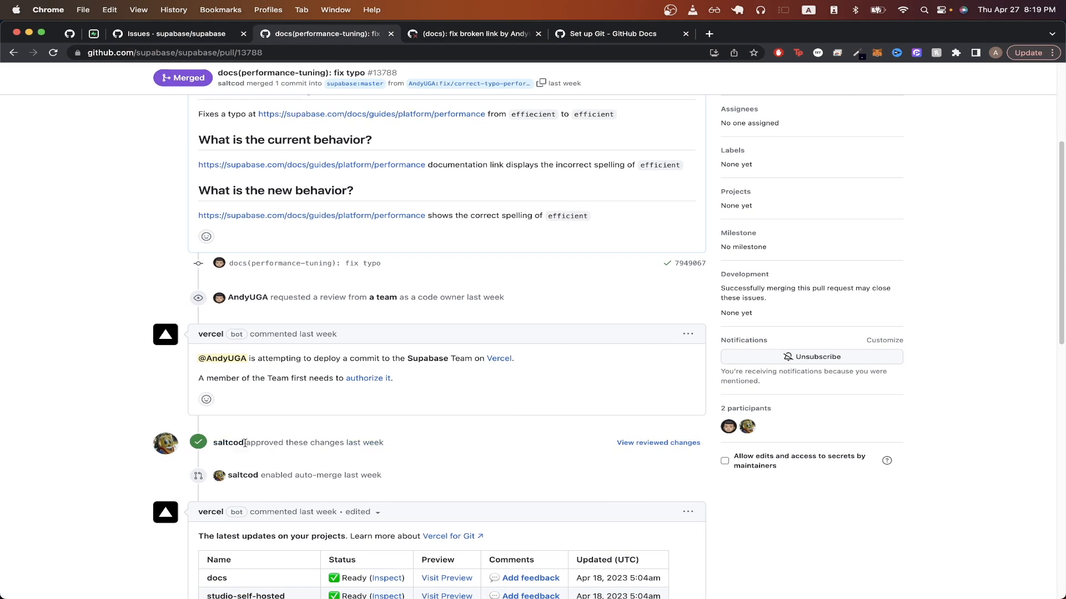
mouse_move(352, 465)
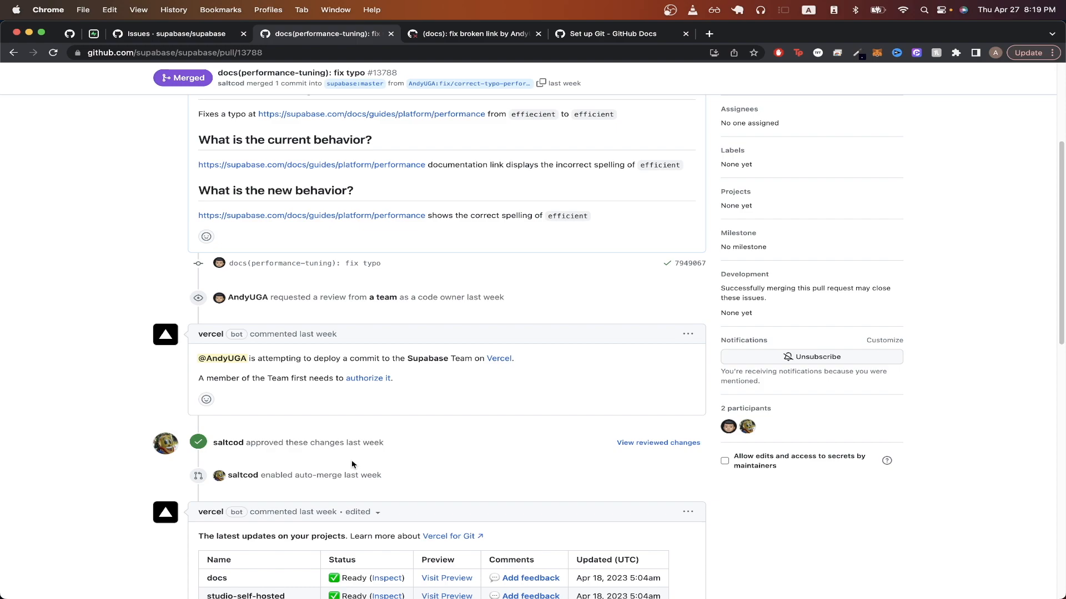
scroll(down, 3)
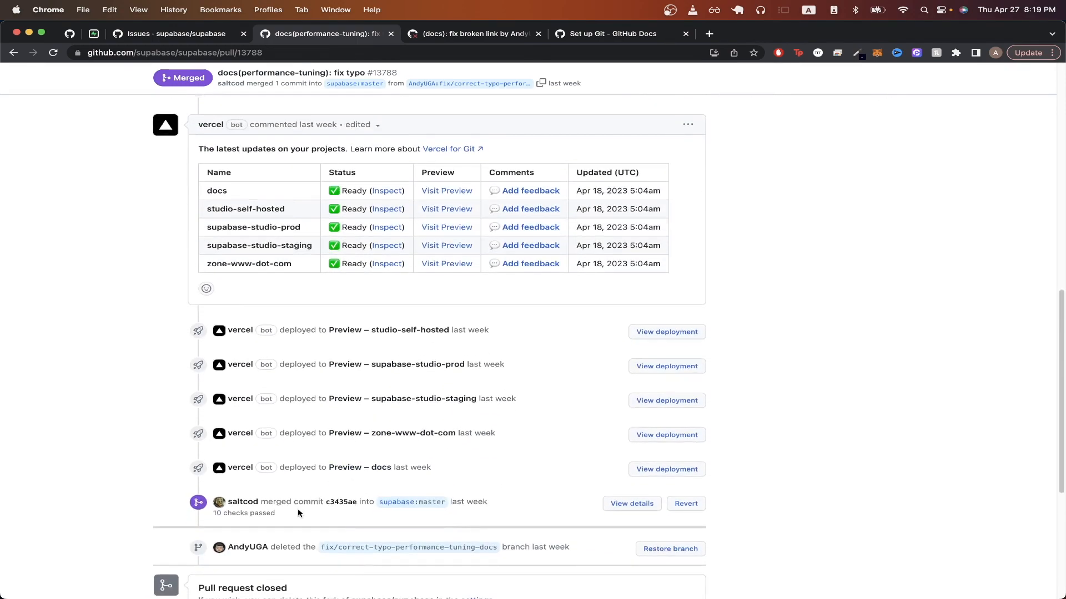
mouse_move(387, 513)
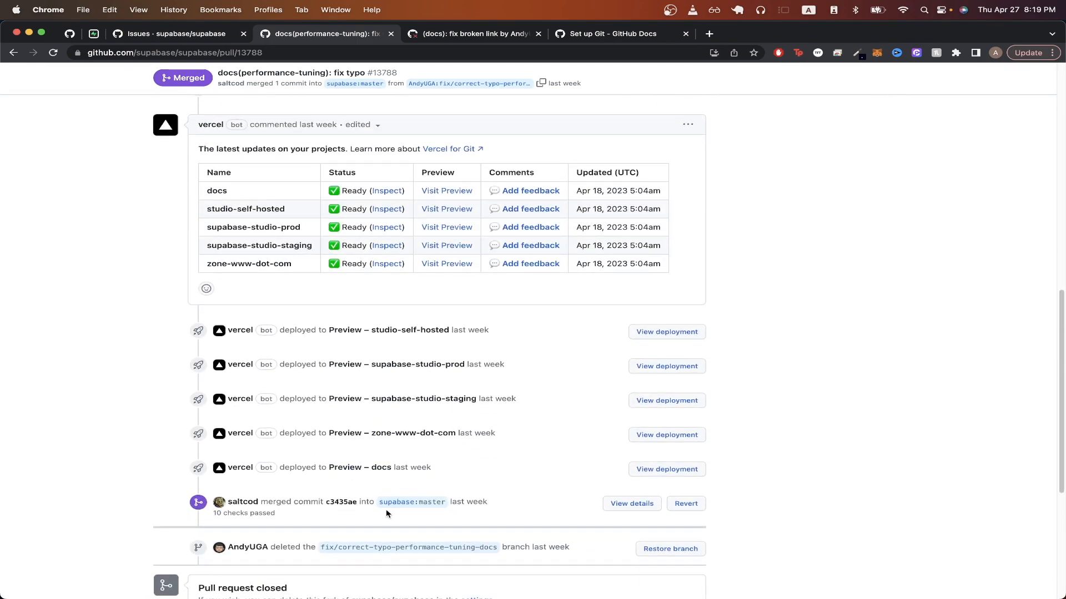
mouse_move(446, 515)
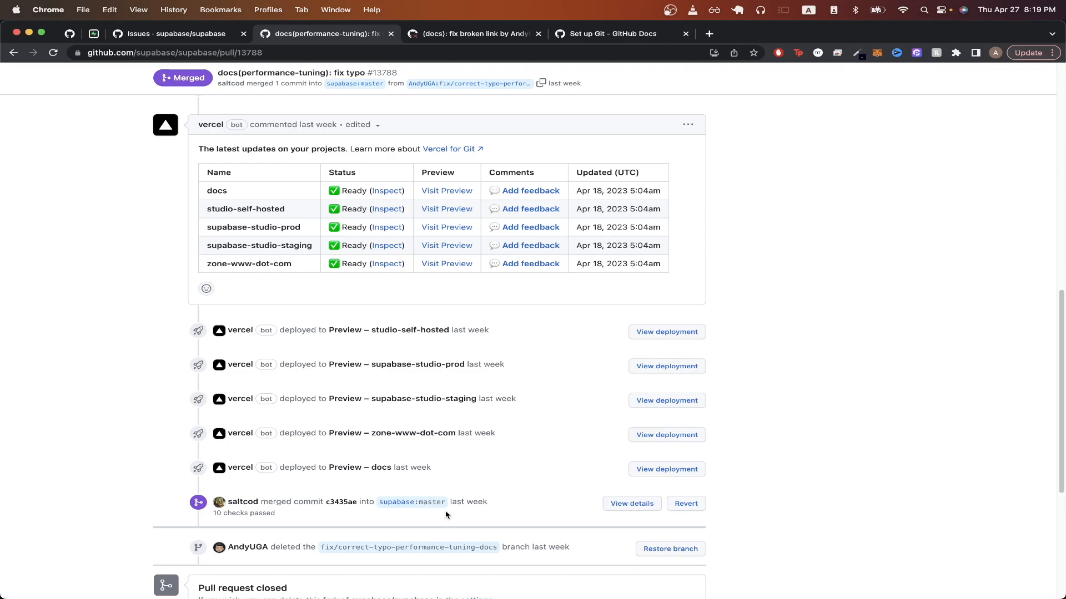